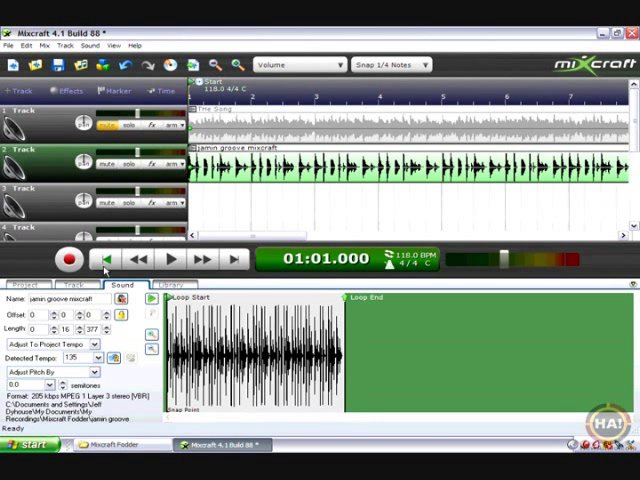
Show the project's tempo, key, metronome and Auto Beat Match settings in the lower panel.
{"action": "left_click", "coordinate": [170, 258]}
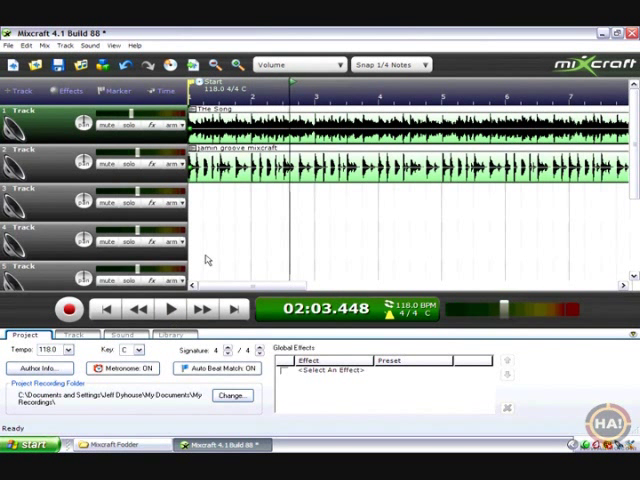
{"action": "mouse_move", "coordinate": [268, 196]}
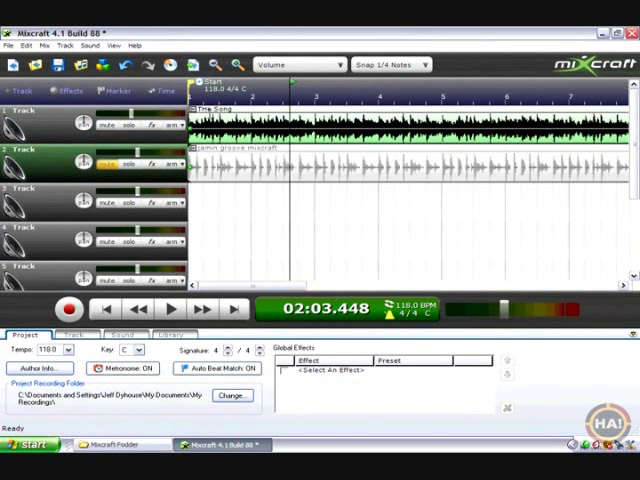
Turn the metronome off, play the song over the groove, then stop at the start.
{"action": "left_click", "coordinate": [170, 308]}
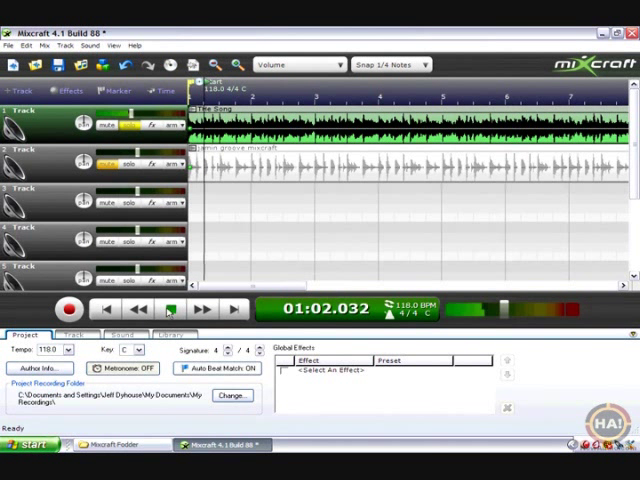
{"action": "left_click", "coordinate": [170, 308]}
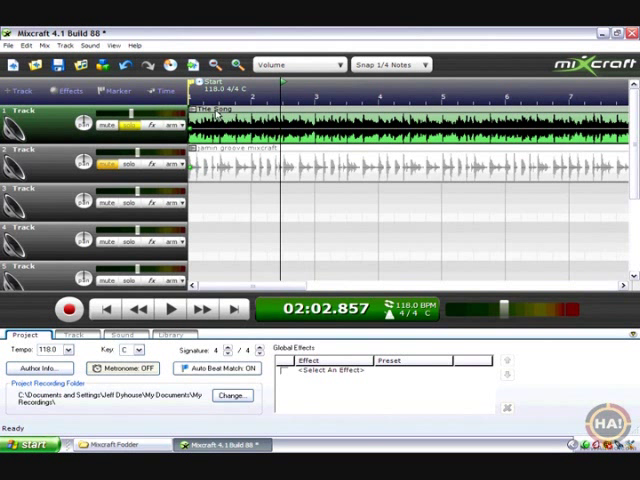
{"action": "left_click", "coordinate": [124, 124]}
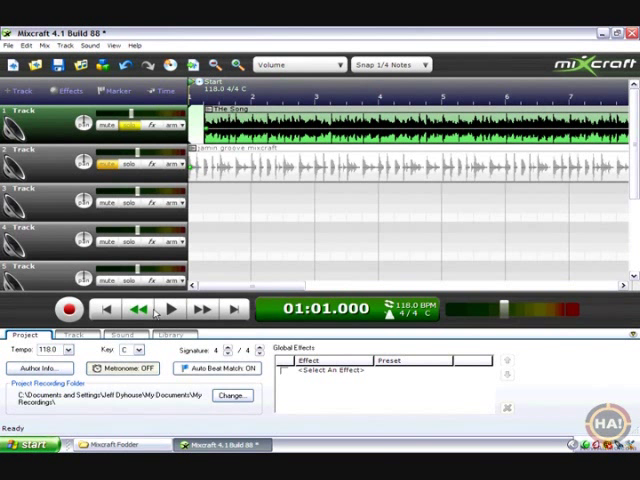
Turn the metronome back on and play the mix with the click audible.
{"action": "left_click", "coordinate": [168, 308]}
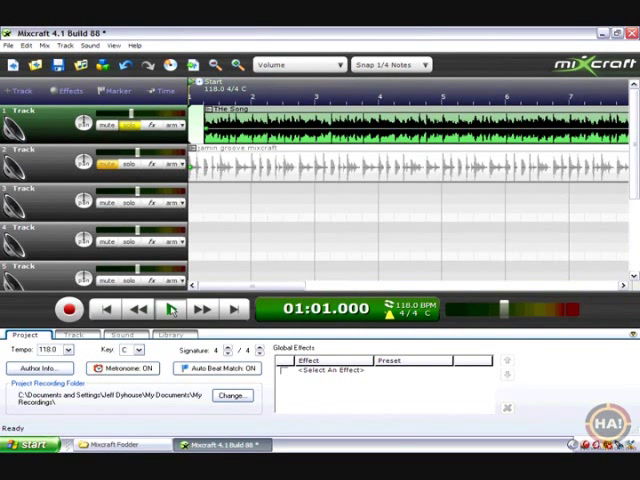
{"action": "left_click", "coordinate": [170, 308]}
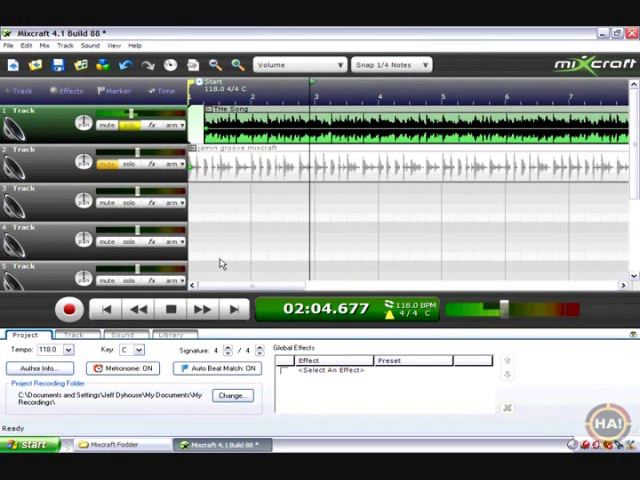
{"action": "left_click", "coordinate": [168, 308]}
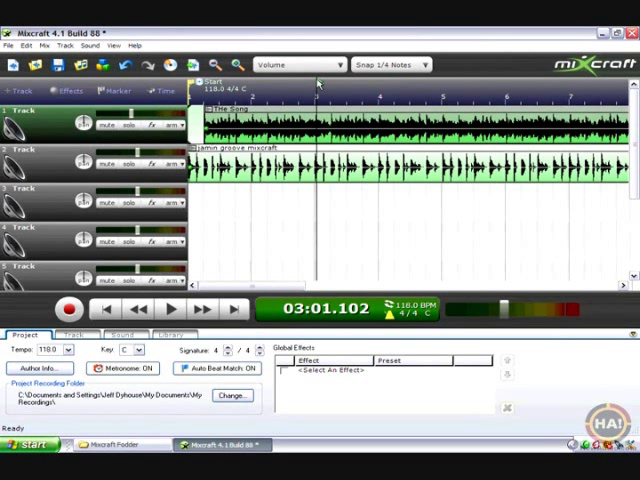
Select The Song and jahan groove clips and split both at the playhead.
{"action": "left_click", "coordinate": [316, 90]}
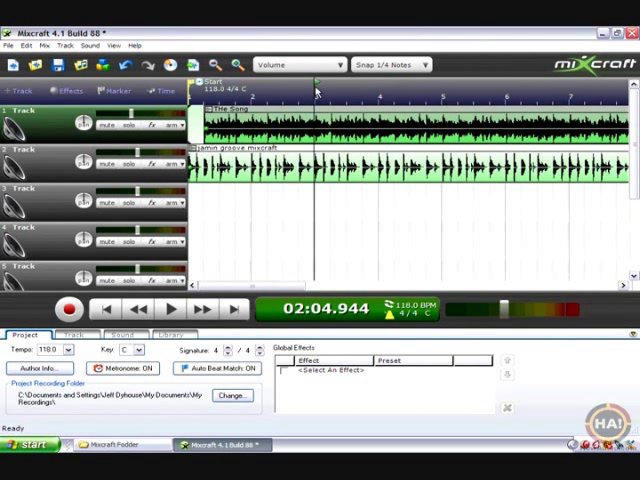
{"action": "mouse_move", "coordinate": [140, 78]}
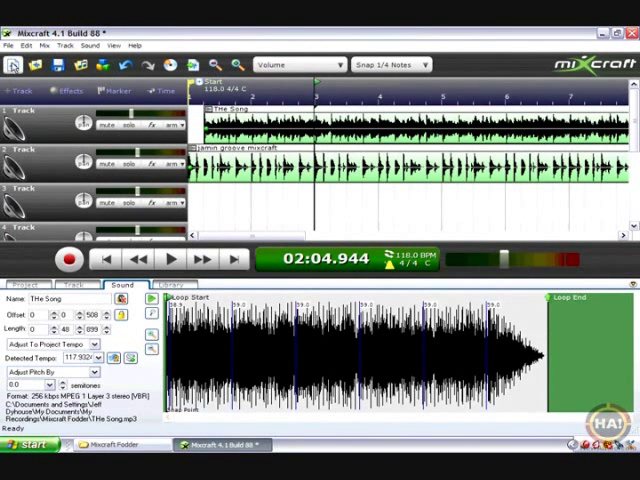
{"action": "left_click", "coordinate": [12, 44]}
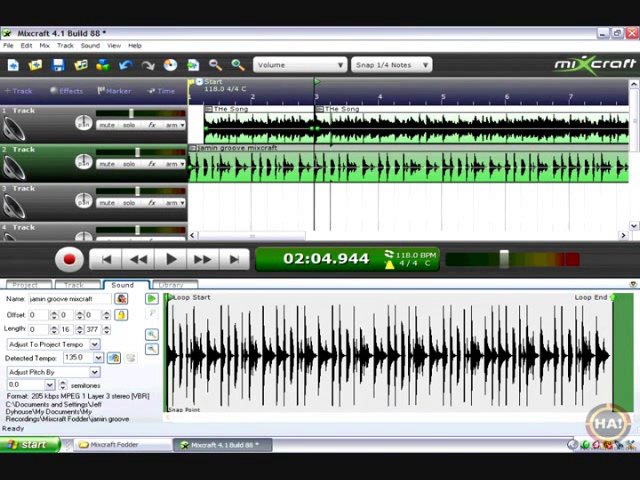
{"action": "left_click", "coordinate": [60, 64]}
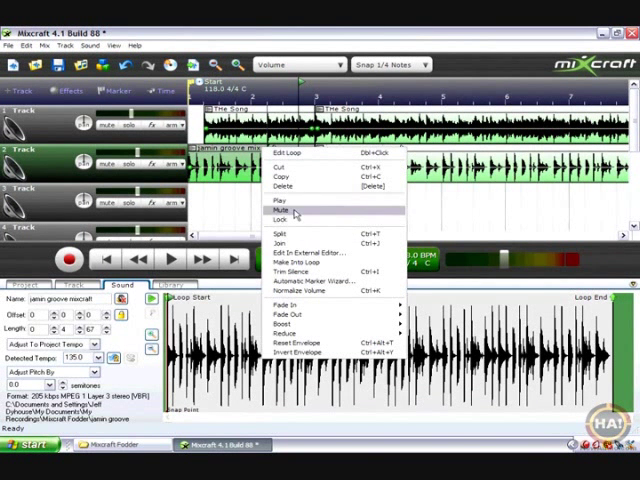
{"action": "left_click", "coordinate": [276, 208]}
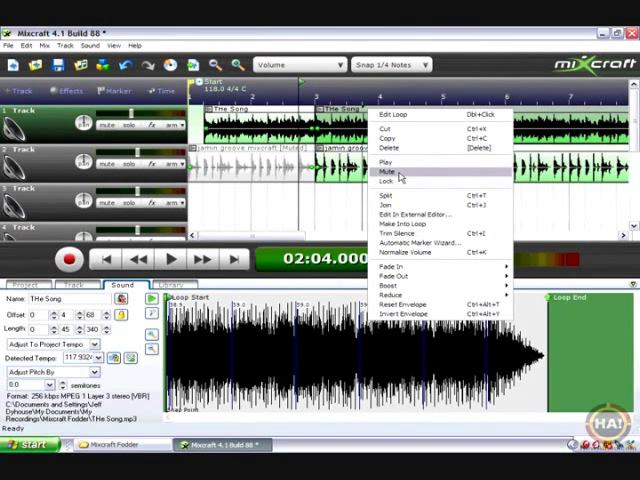
{"action": "left_click", "coordinate": [384, 172]}
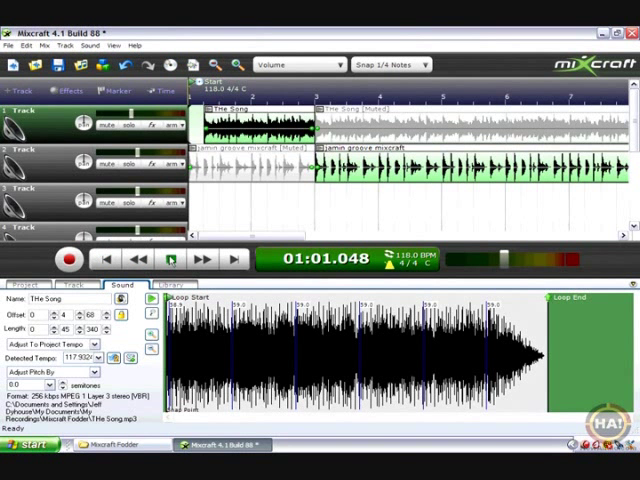
Remove the latter part of The Song clip so the groove runs past it.
{"action": "left_click", "coordinate": [170, 258]}
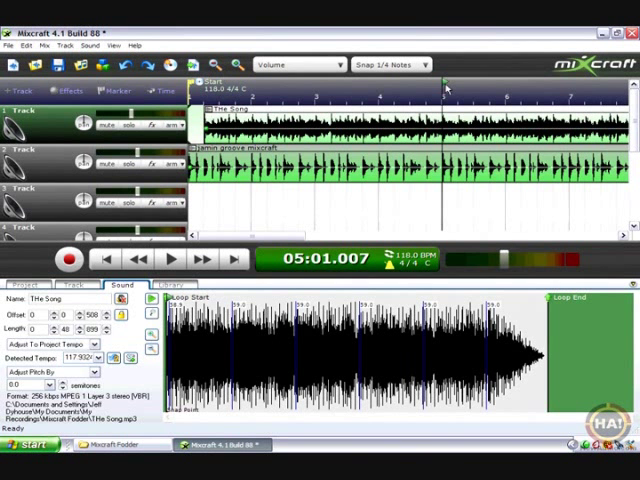
{"action": "mouse_move", "coordinate": [450, 90]}
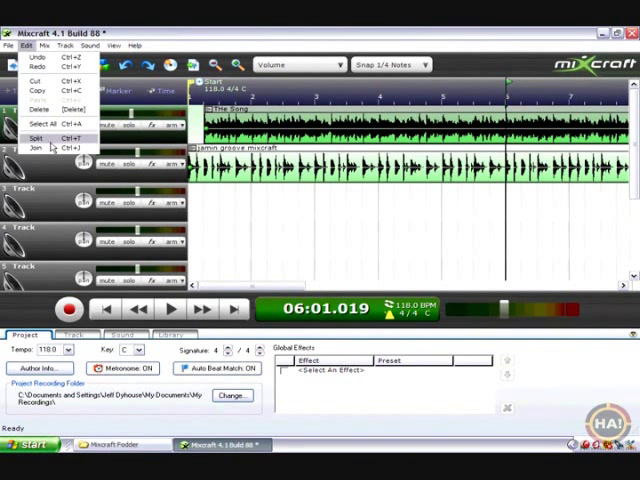
{"action": "left_click", "coordinate": [32, 132]}
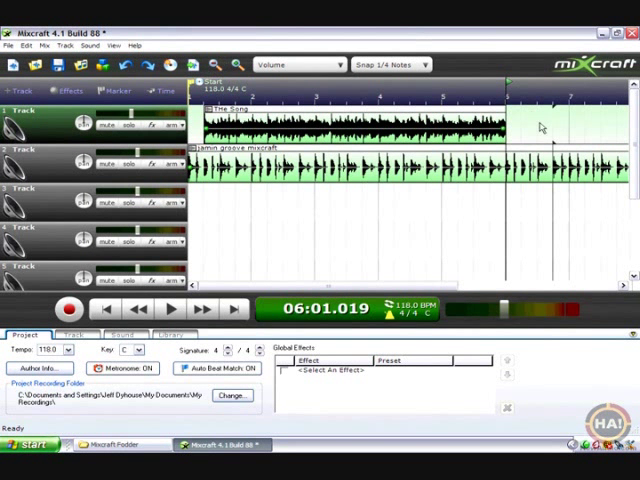
{"action": "mouse_move", "coordinate": [518, 130]}
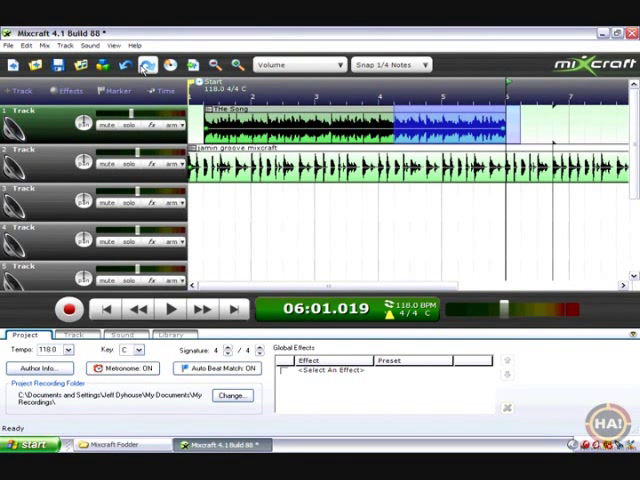
{"action": "left_click", "coordinate": [76, 44]}
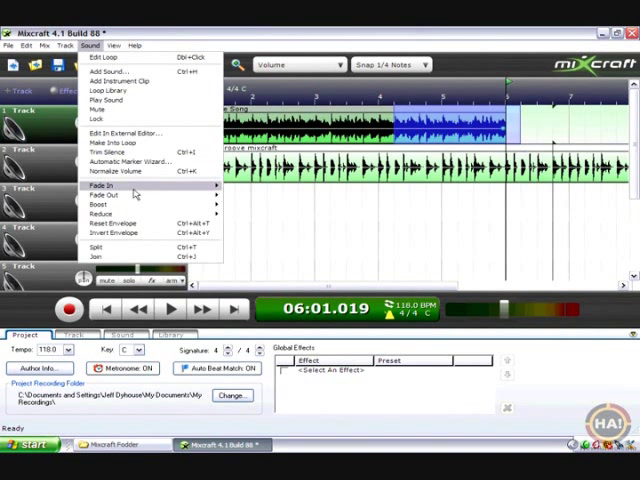
{"action": "mouse_move", "coordinate": [116, 202]}
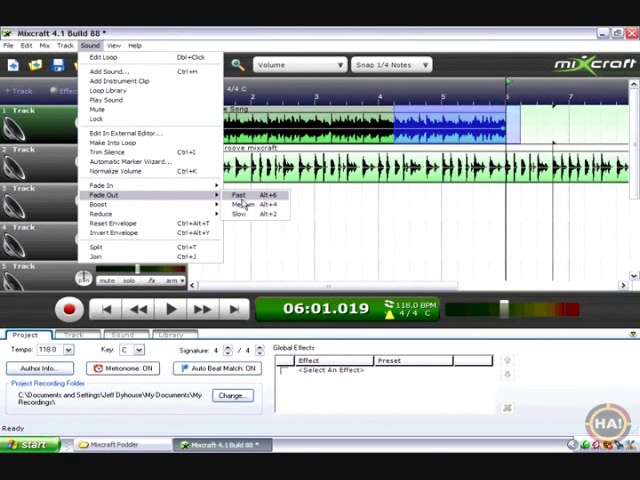
{"action": "mouse_move", "coordinate": [260, 204]}
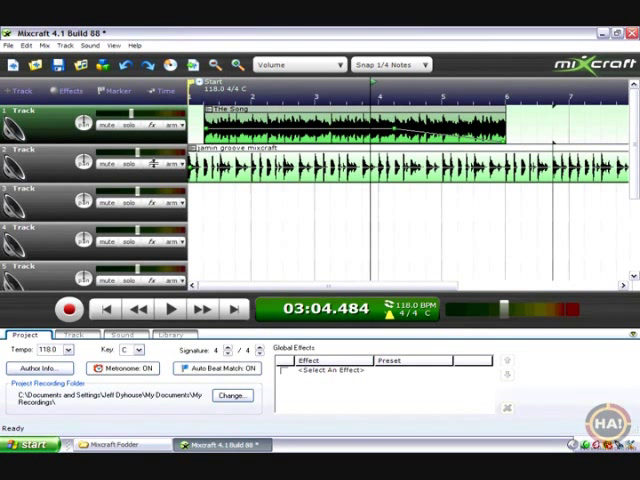
{"action": "left_click", "coordinate": [168, 308]}
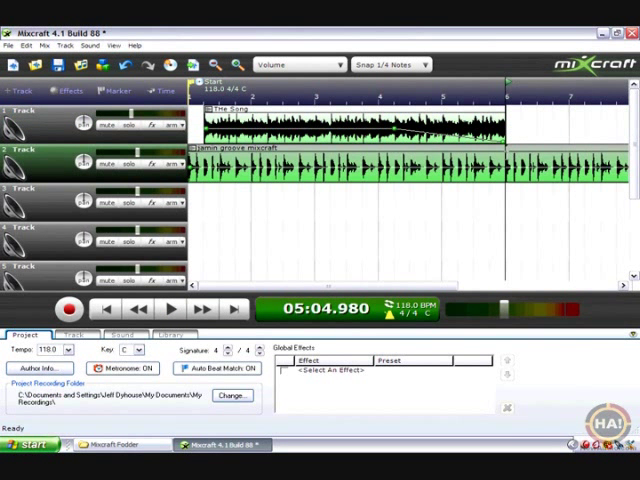
Split the clips at the playhead via Edit > Split and set playback just after it.
{"action": "left_click", "coordinate": [44, 46]}
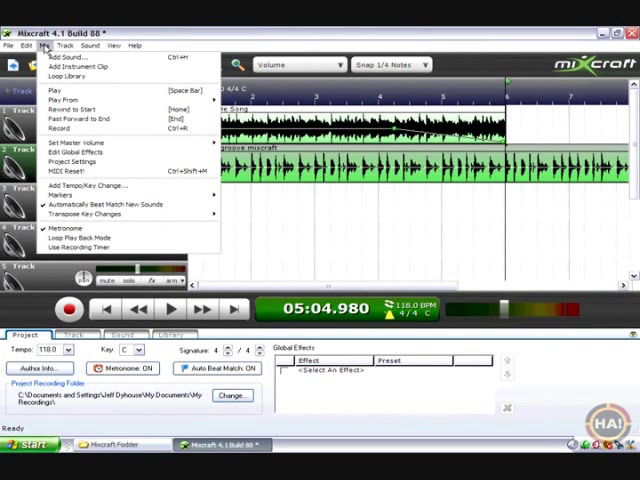
{"action": "left_click", "coordinate": [42, 46]}
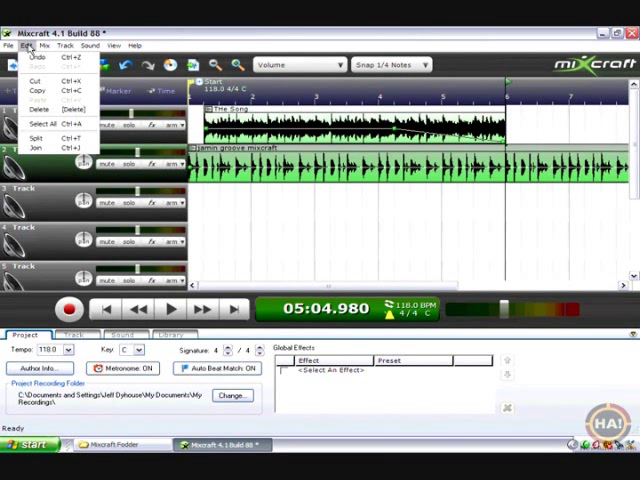
{"action": "mouse_move", "coordinate": [40, 136]}
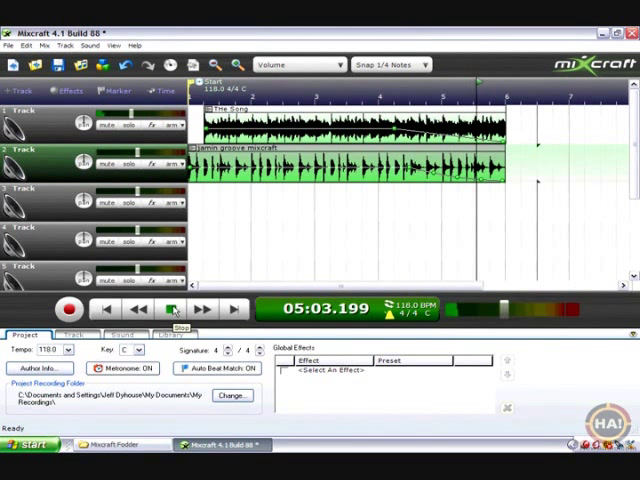
{"action": "left_click", "coordinate": [170, 308]}
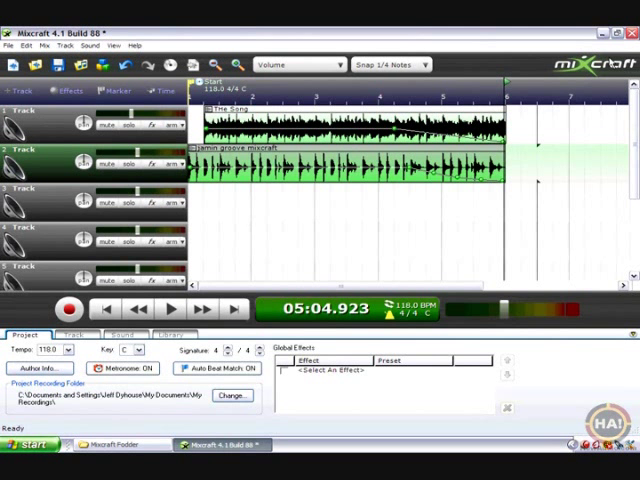
Drag The Groove.wav from the Explorer folder onto the third track.
{"action": "left_click", "coordinate": [112, 444]}
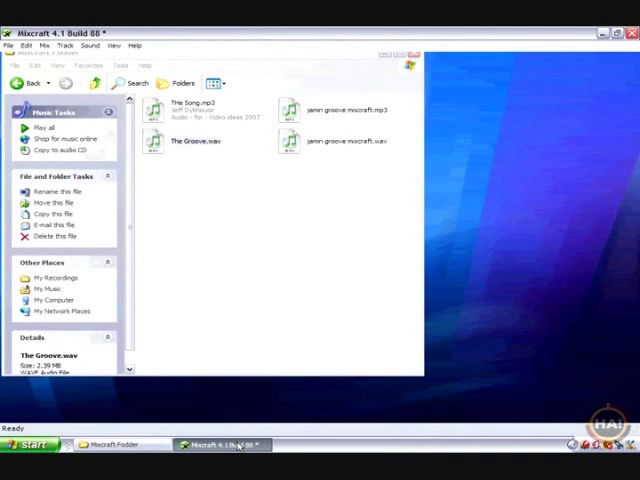
{"action": "left_click", "coordinate": [222, 444]}
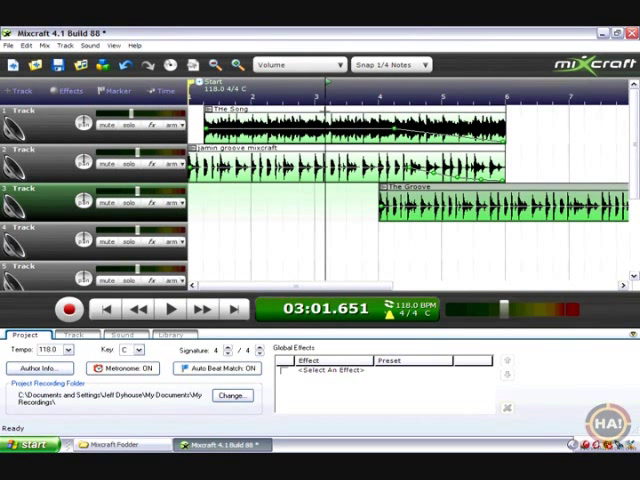
Drag The Groove clip on track 3 later so it starts just before the song ends.
{"action": "left_click", "coordinate": [168, 308]}
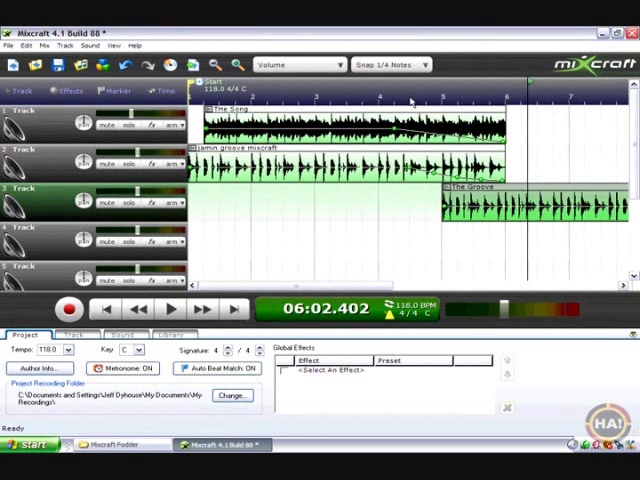
{"action": "mouse_move", "coordinate": [398, 104]}
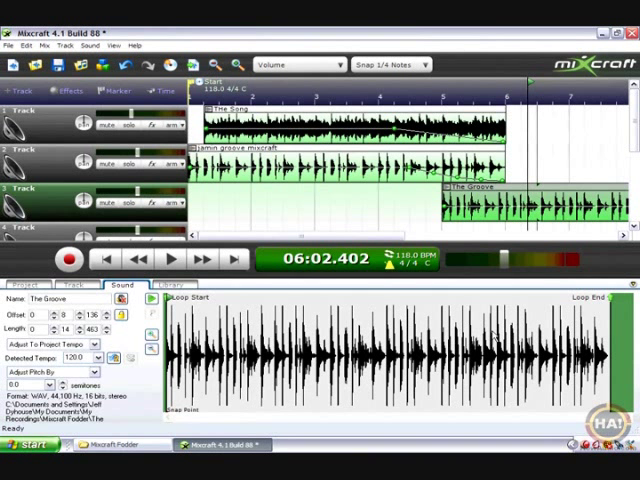
{"action": "mouse_move", "coordinate": [492, 330]}
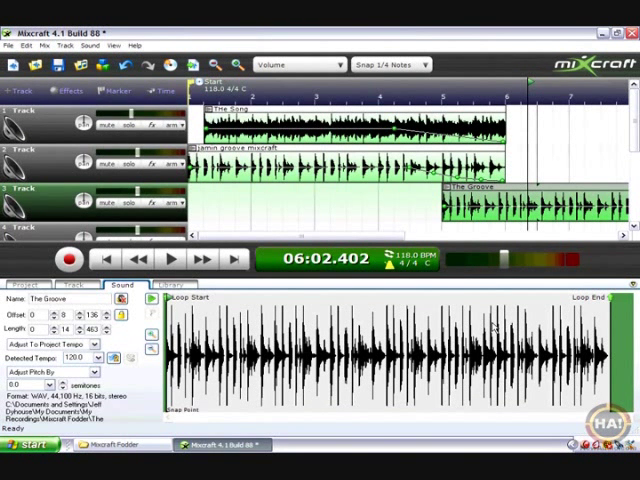
{"action": "mouse_move", "coordinate": [496, 328]}
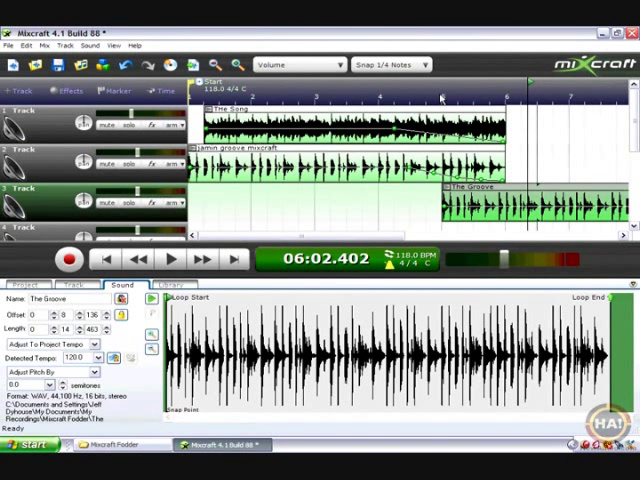
{"action": "mouse_move", "coordinate": [458, 100]}
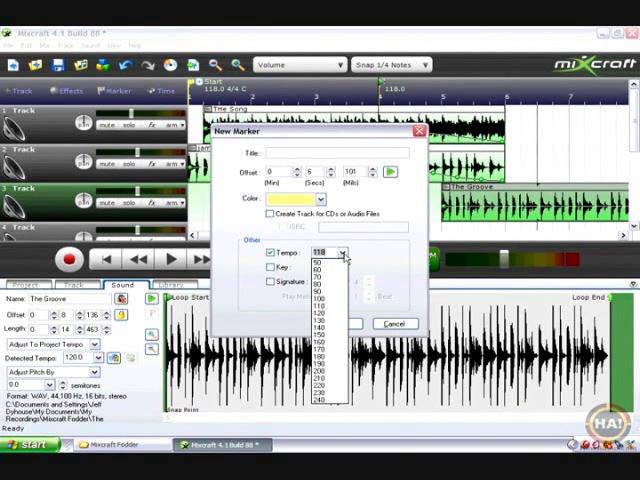
Confirm the first tempo marker and start a second marker on the ruler.
{"action": "left_click", "coordinate": [320, 288]}
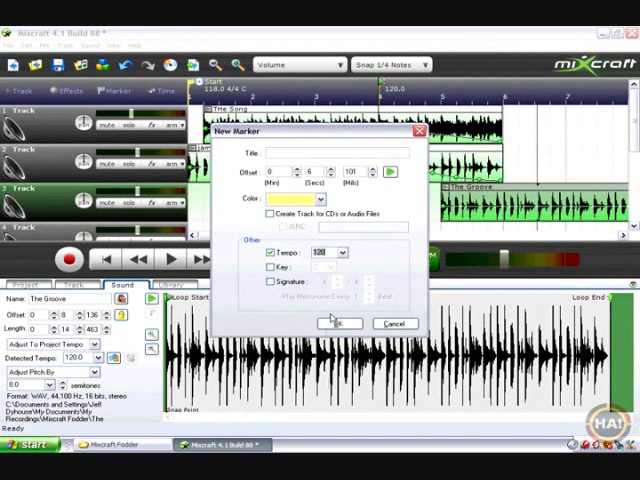
{"action": "left_click", "coordinate": [338, 322]}
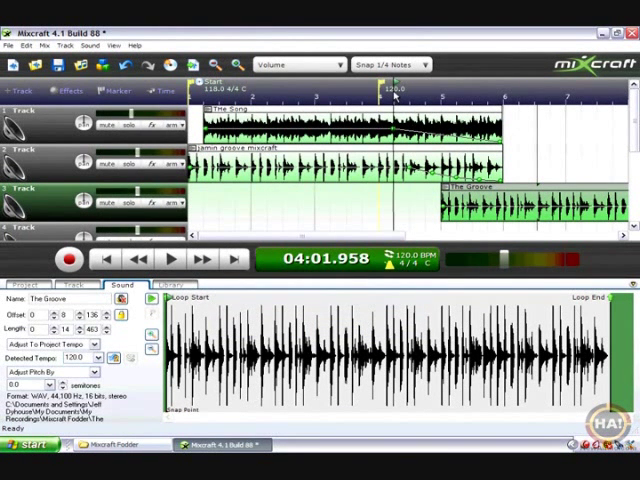
{"action": "left_click", "coordinate": [130, 90]}
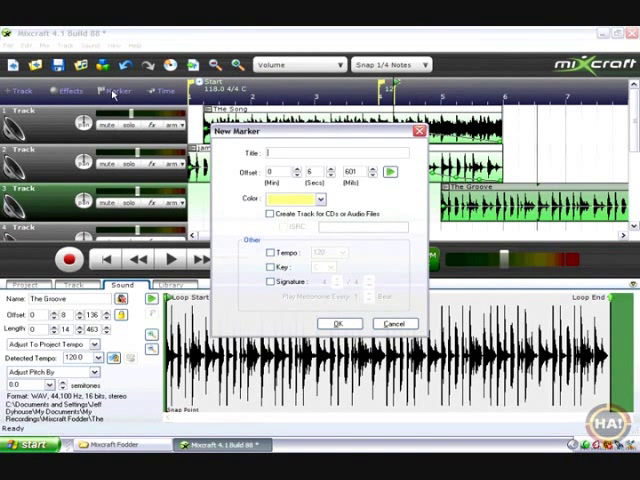
Enable a tempo change on the second marker and adjust its tempo value.
{"action": "left_click", "coordinate": [274, 252]}
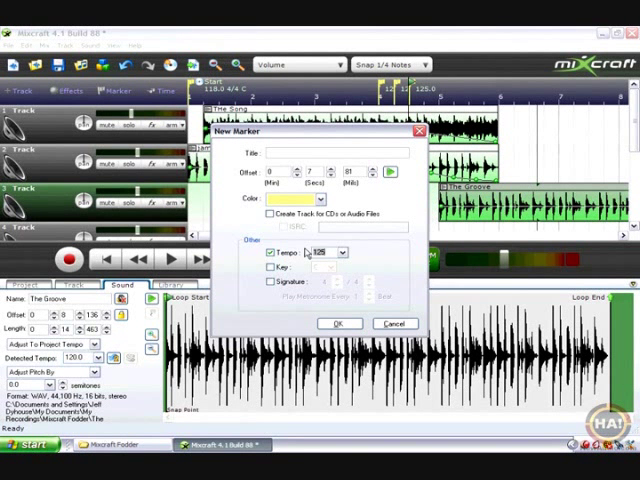
{"action": "left_click", "coordinate": [338, 324]}
{"action": "type", "text": "130"}
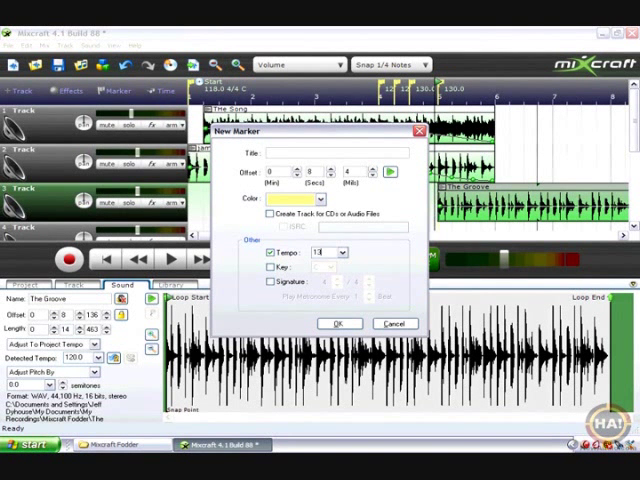
{"action": "left_click", "coordinate": [340, 324]}
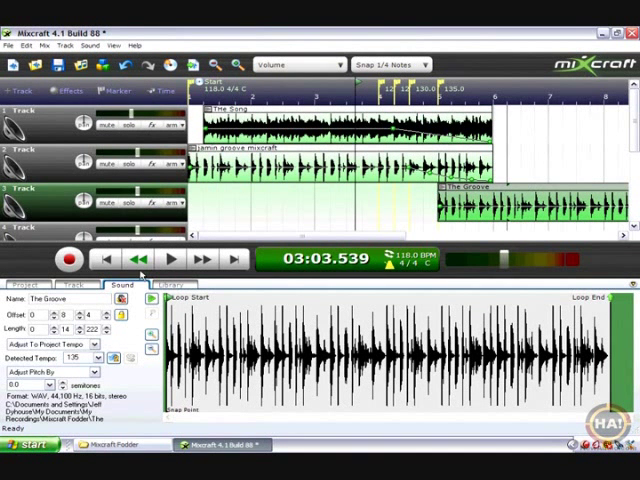
Set the playback position near the tempo markers to hear the ramp into The Groove.
{"action": "left_click", "coordinate": [170, 258]}
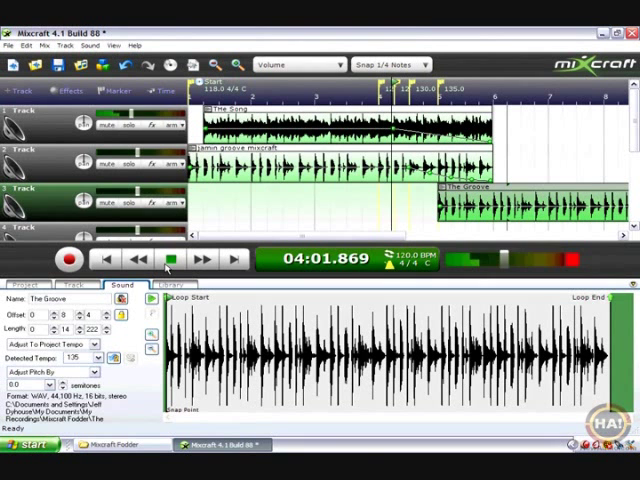